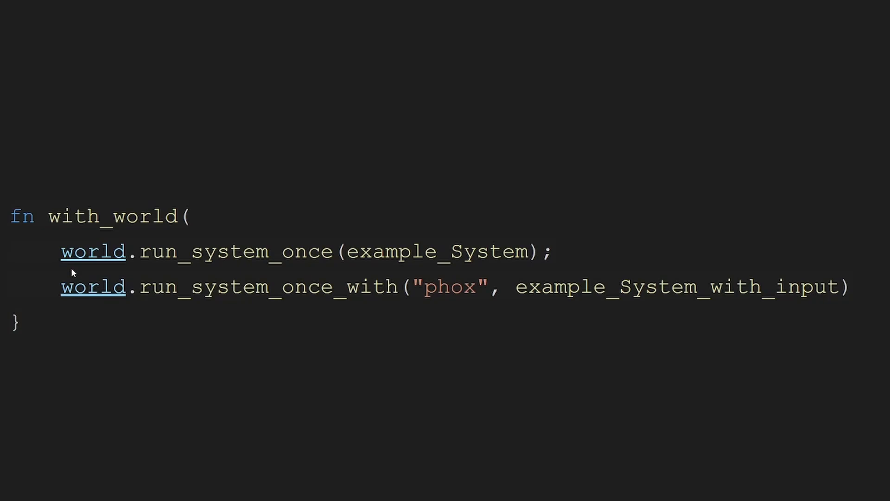
{"action": "mouse_move", "coordinate": [119, 268]}
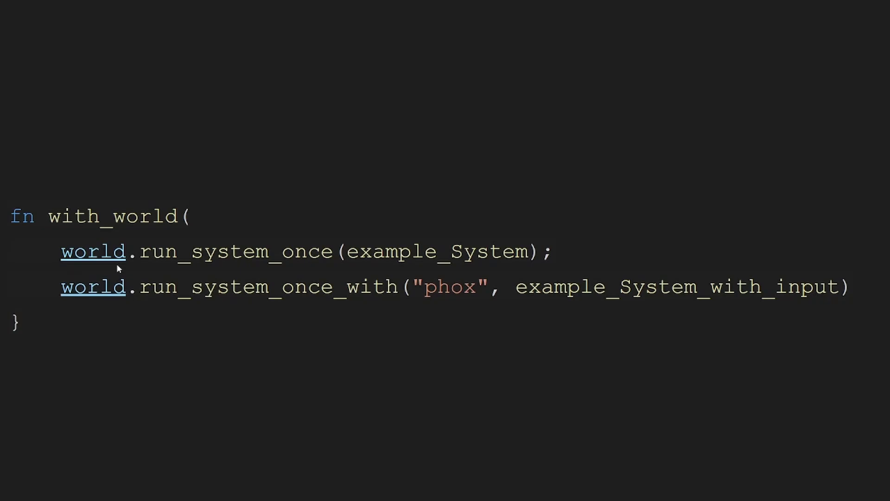
{"action": "mouse_move", "coordinate": [107, 269]}
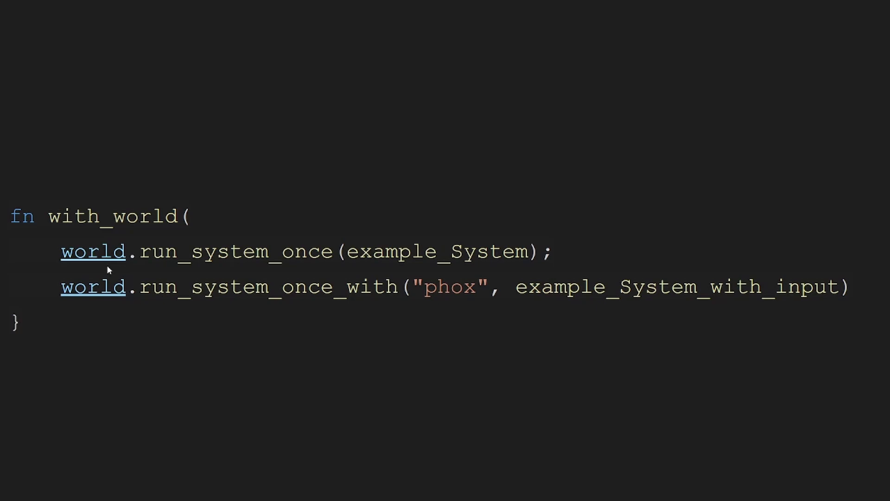